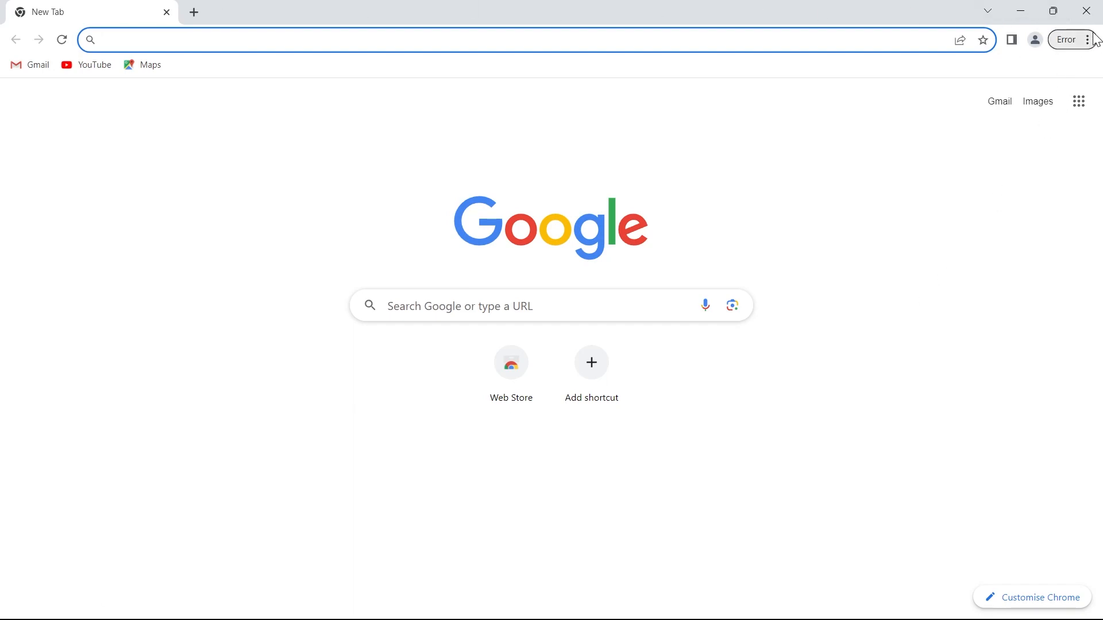
Open Chrome Settings from the three-dot menu on the new tab page.
click(1088, 39)
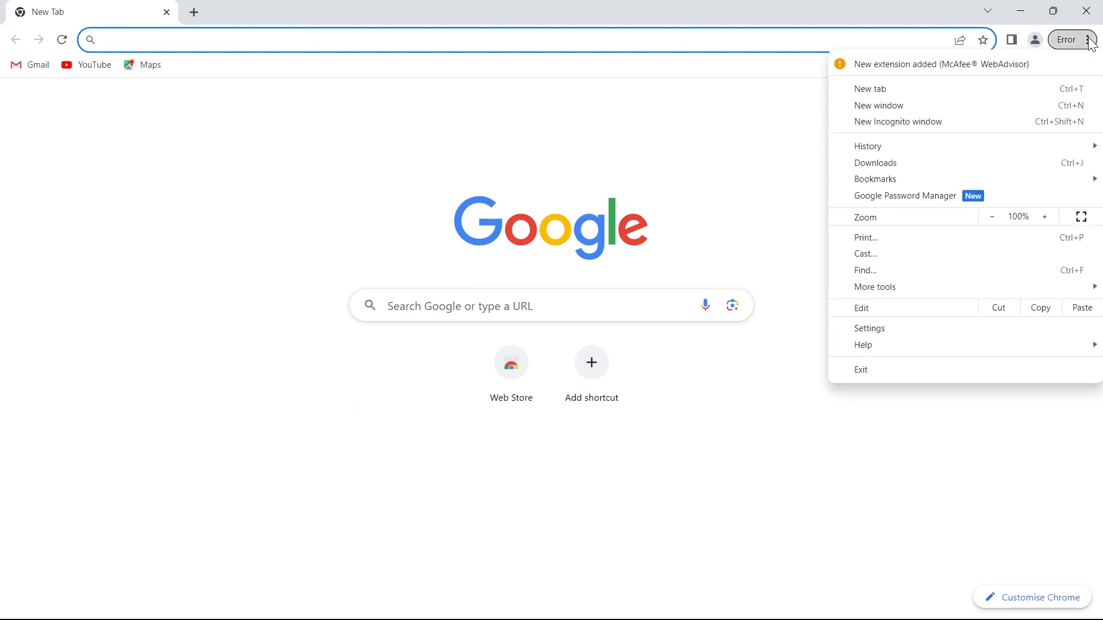
mouse_move(869, 327)
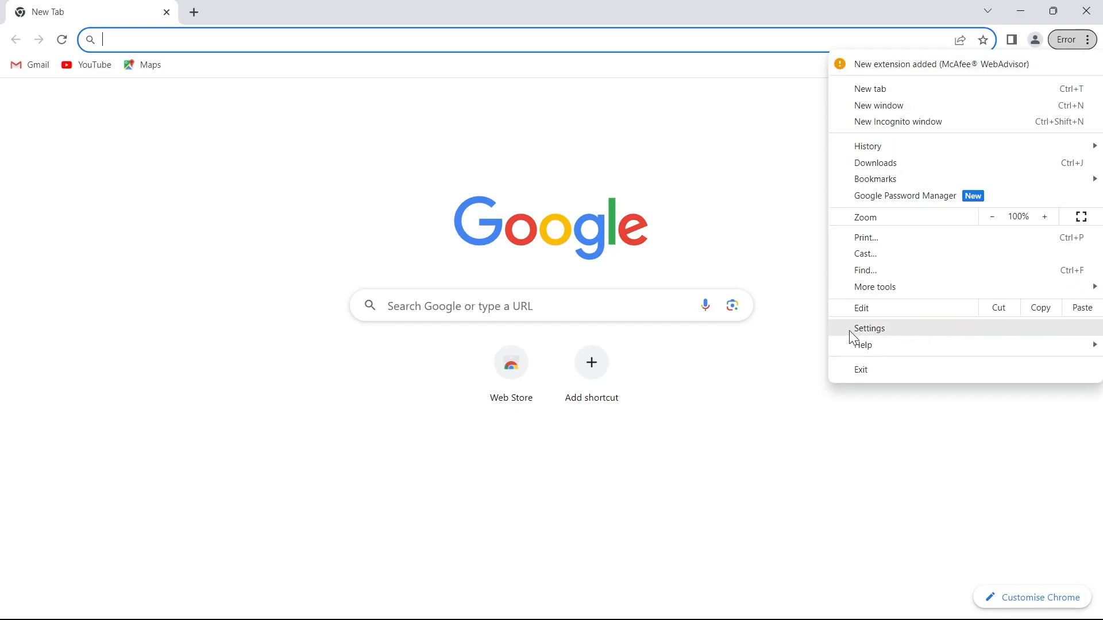
click(869, 329)
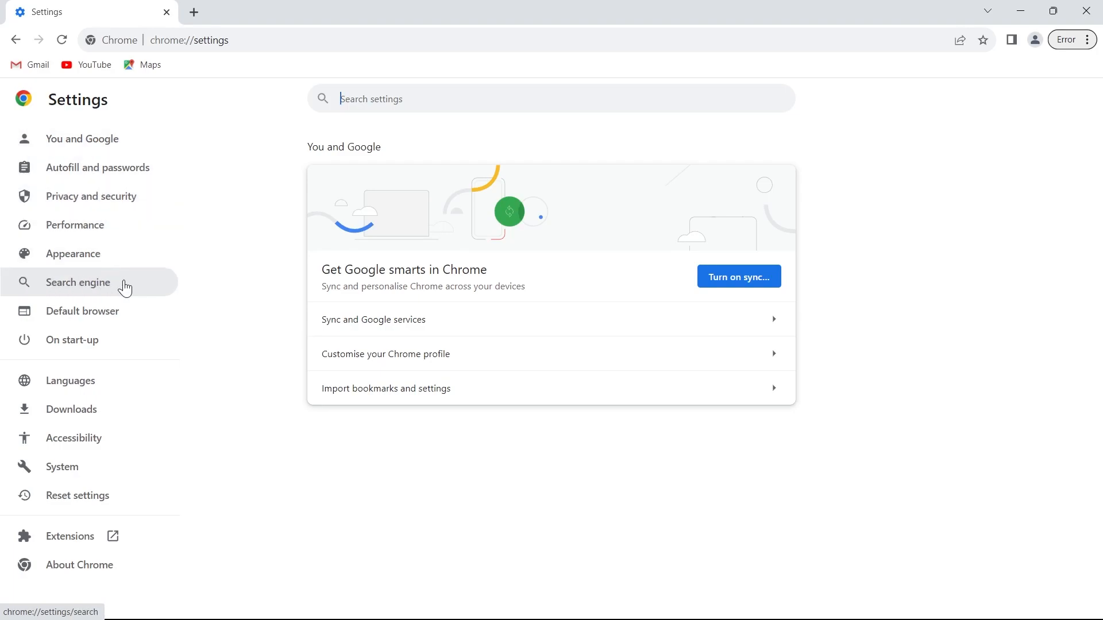
In Search engine settings, try DuckDuckGo in the address-bar dropdown, then settle on Bing.
click(78, 283)
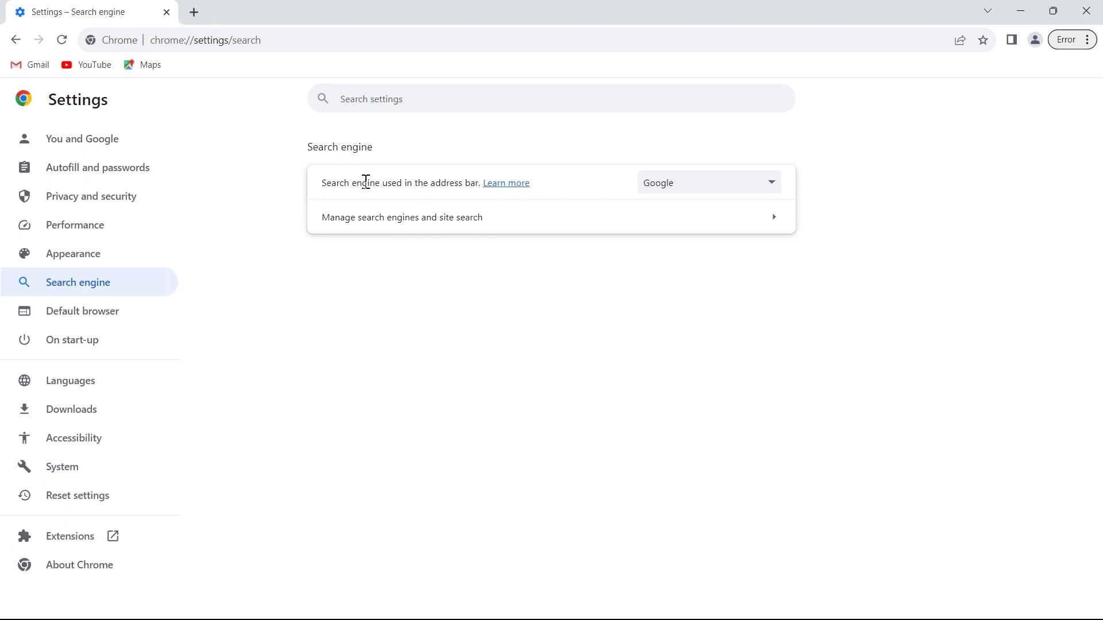
mouse_move(678, 181)
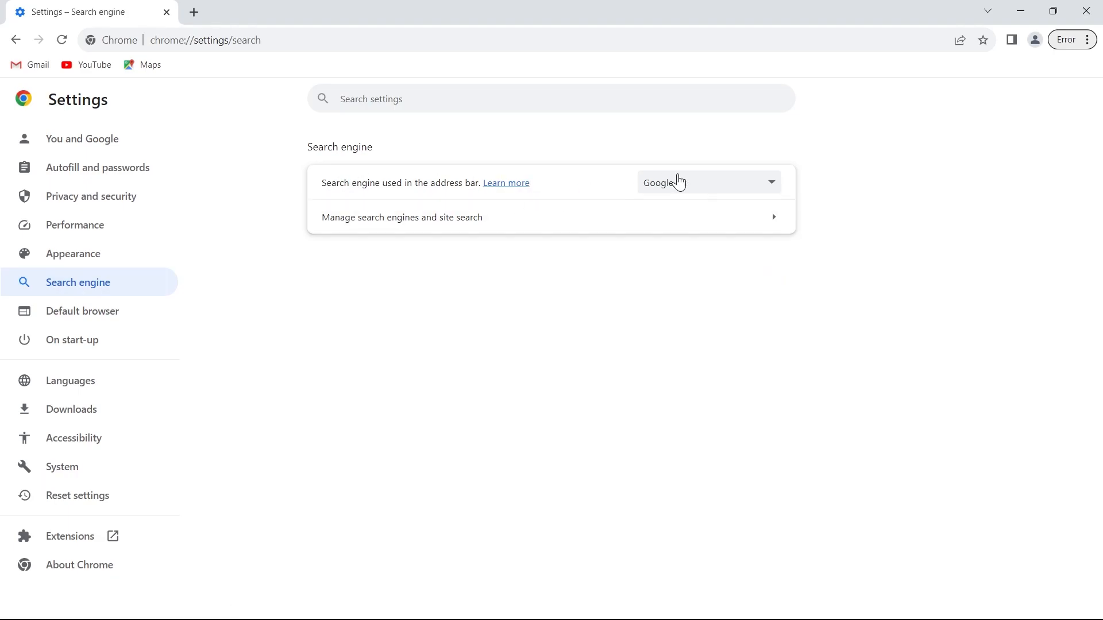
click(703, 182)
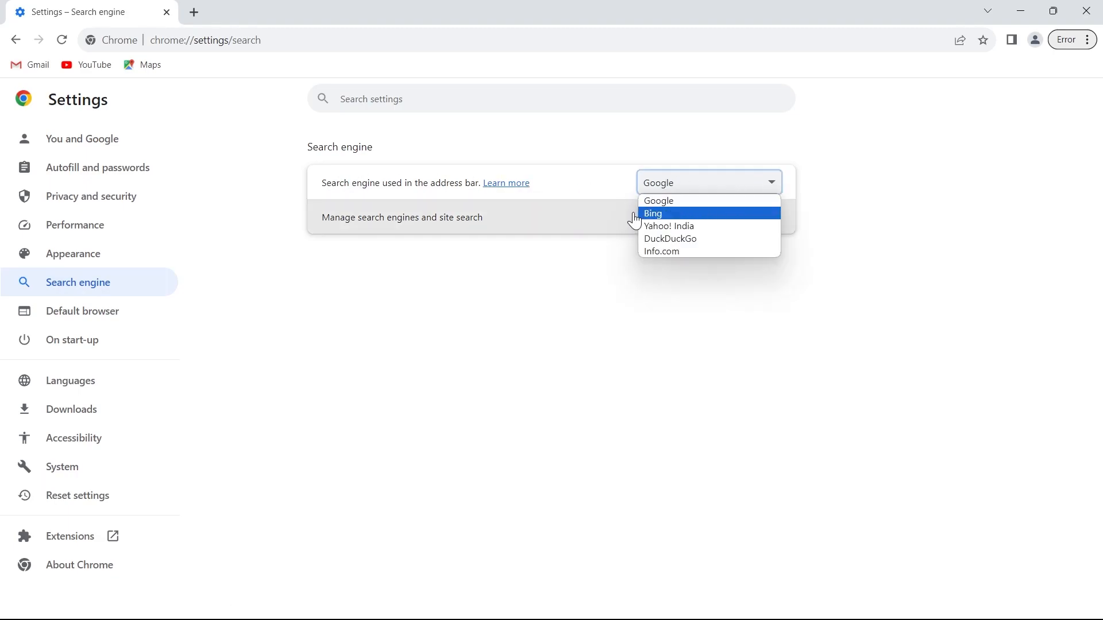
click(652, 214)
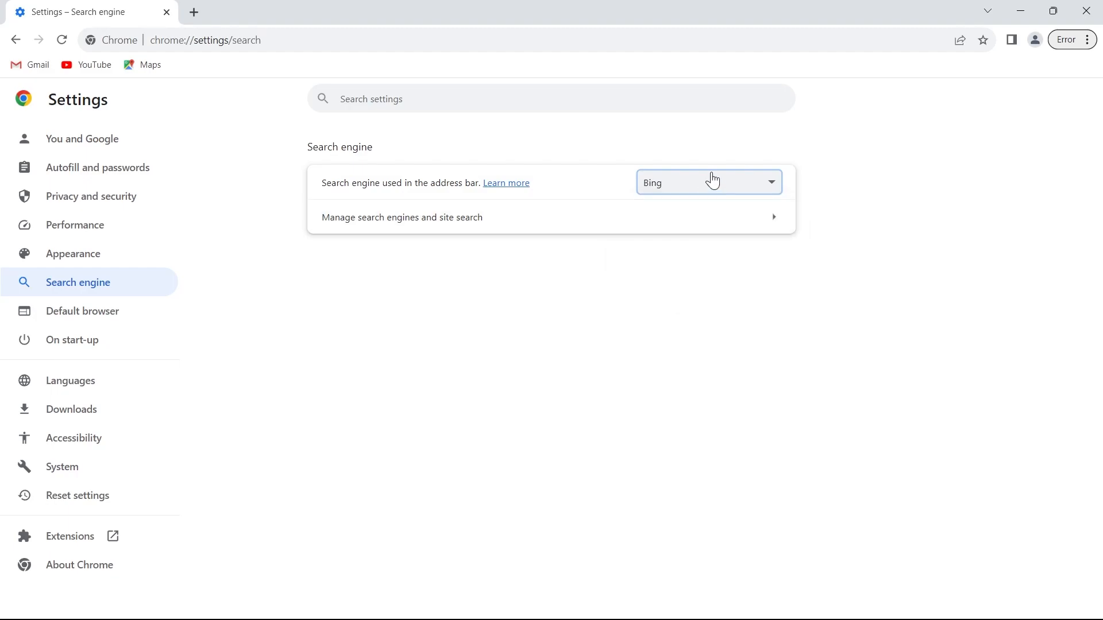
click(708, 183)
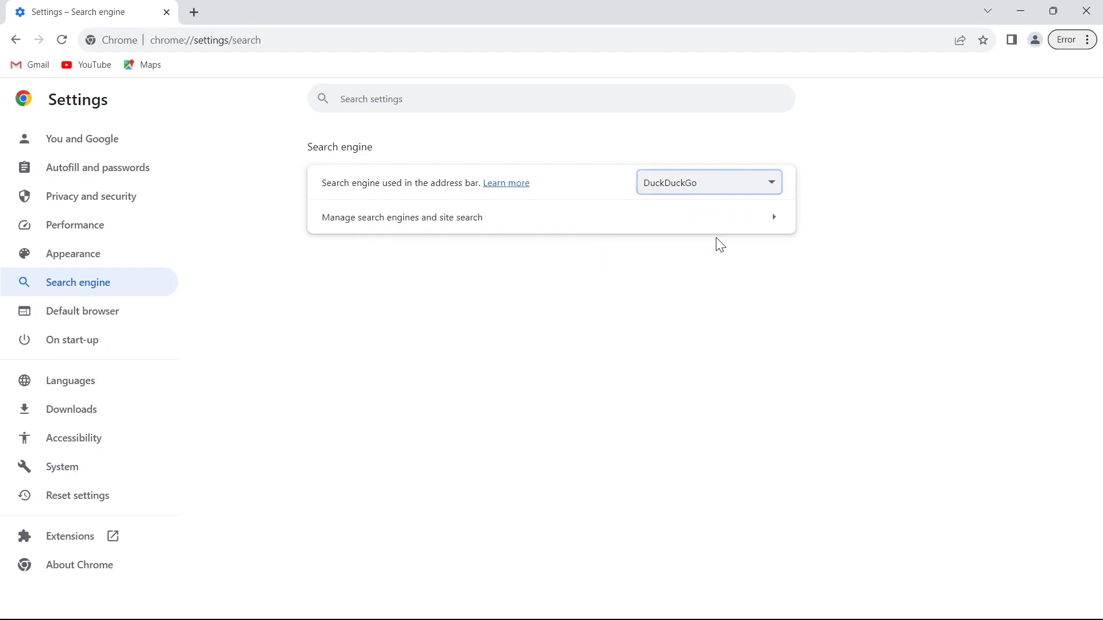
click(707, 183)
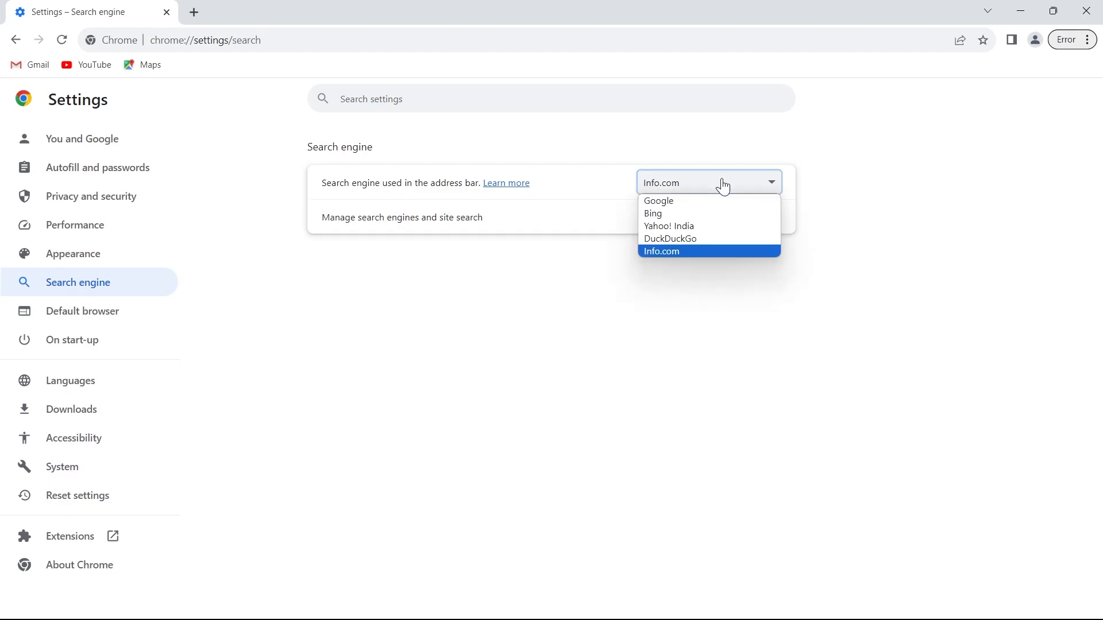
click(653, 214)
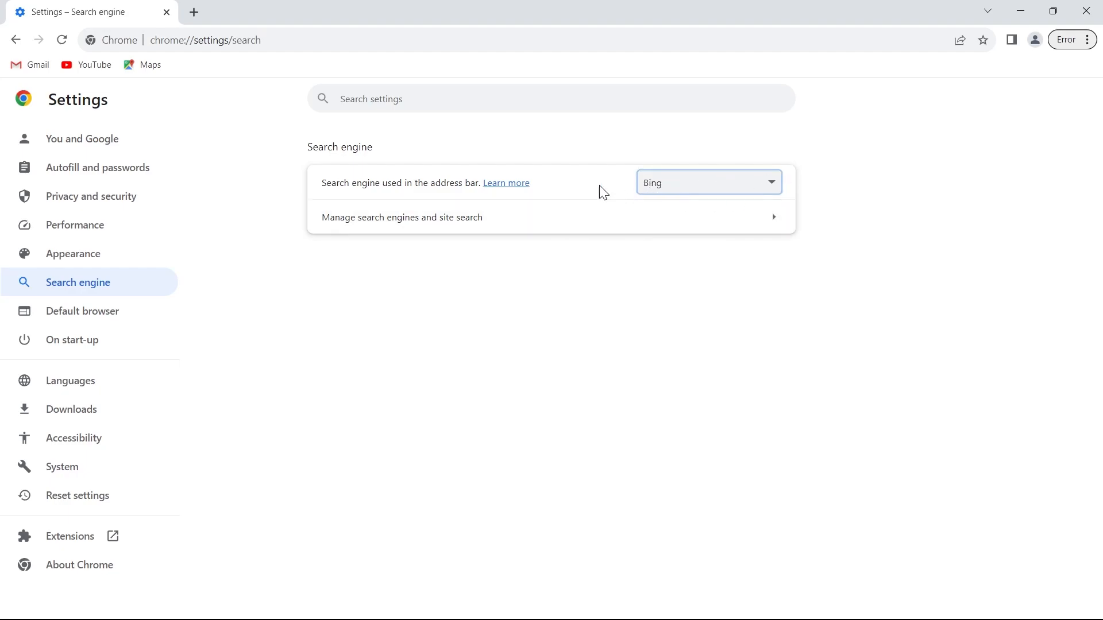
mouse_move(749, 223)
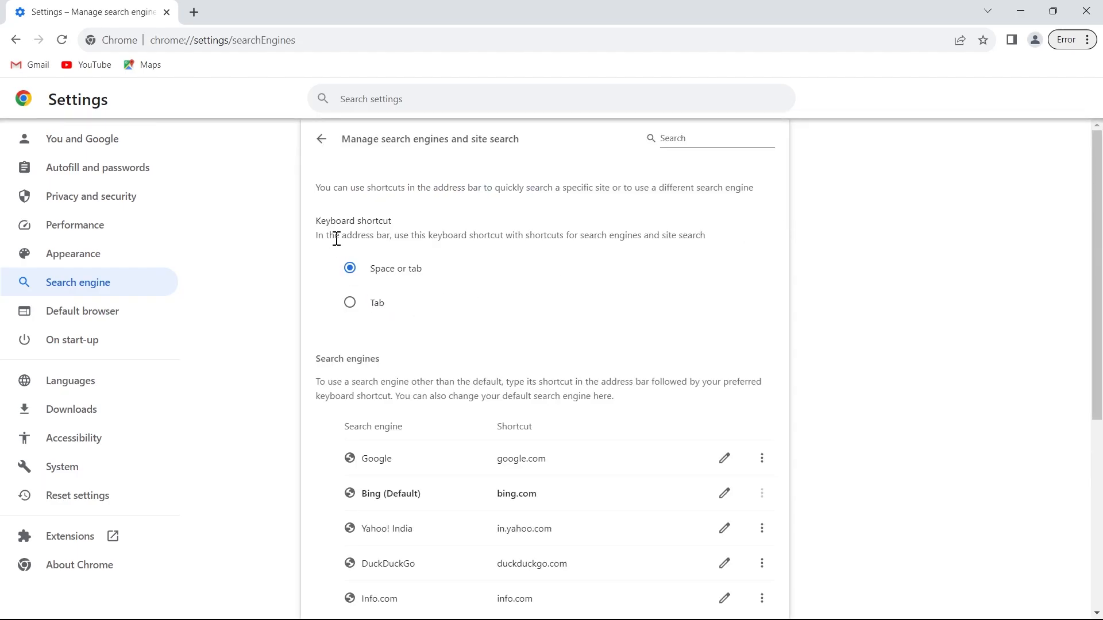
Start adding a site search entry with 'yjtyjr', cancel it, and return to the Search engine settings.
scroll(down, 3)
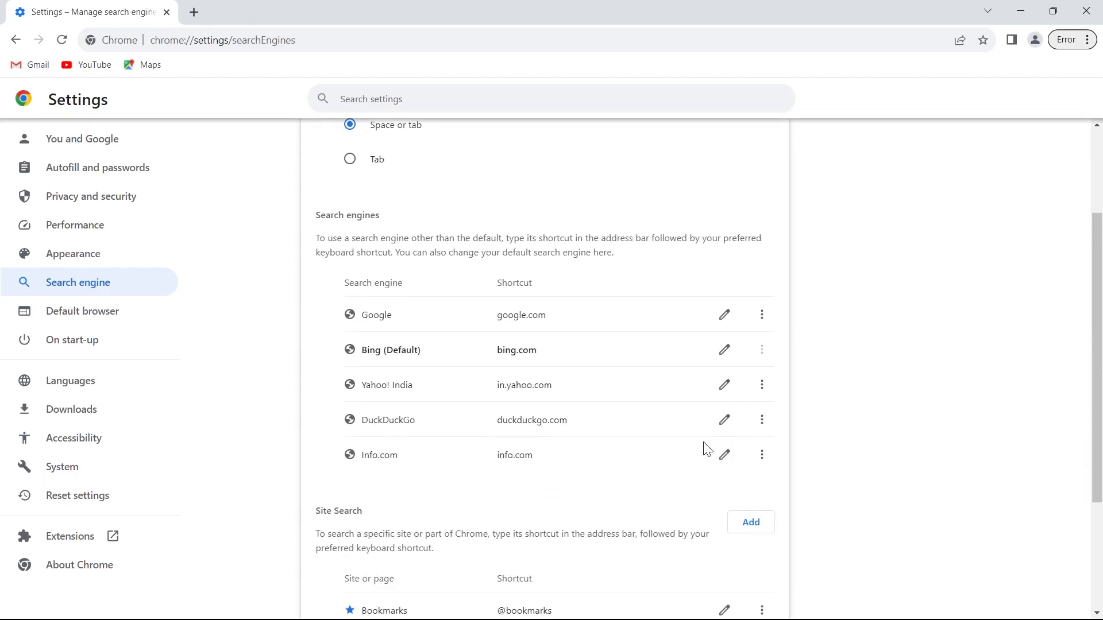
scroll(down, 3)
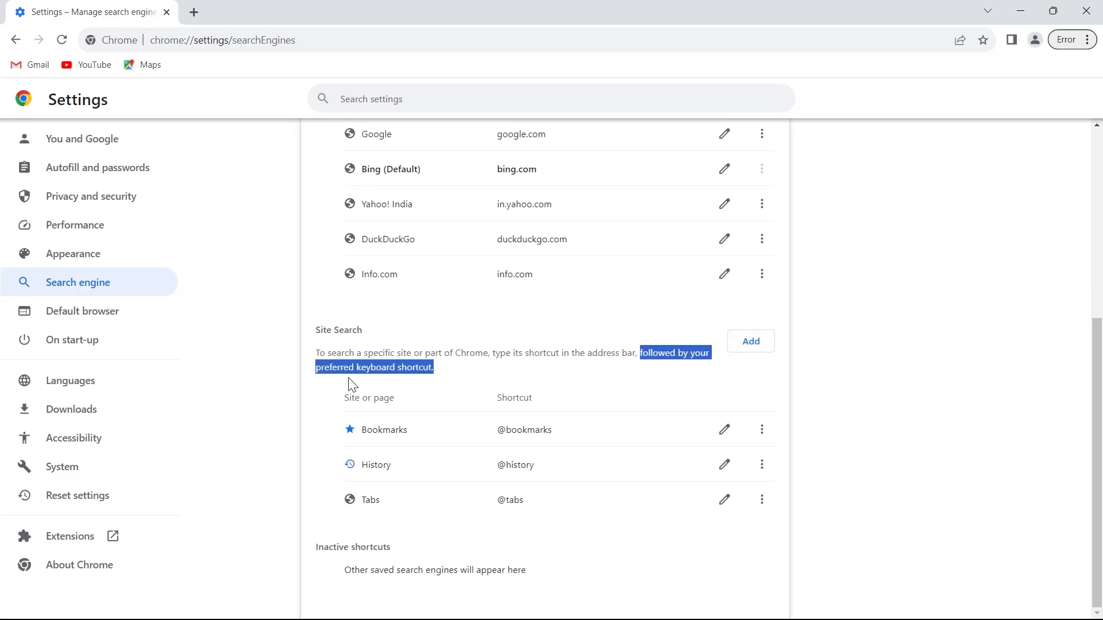
click(751, 341)
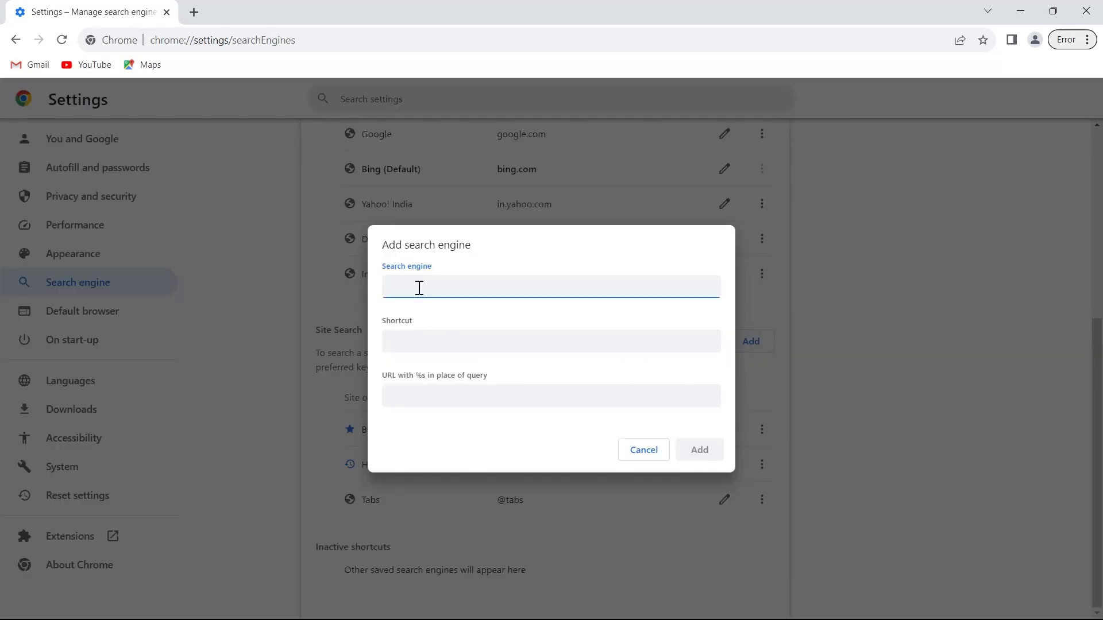
text(yjtyjr)
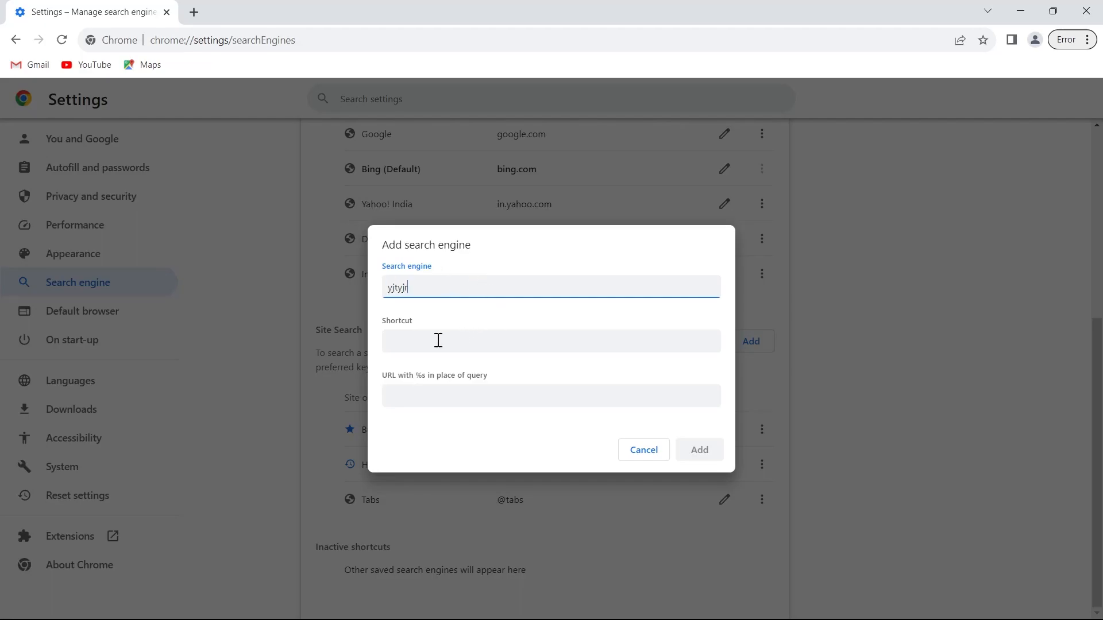
click(642, 450)
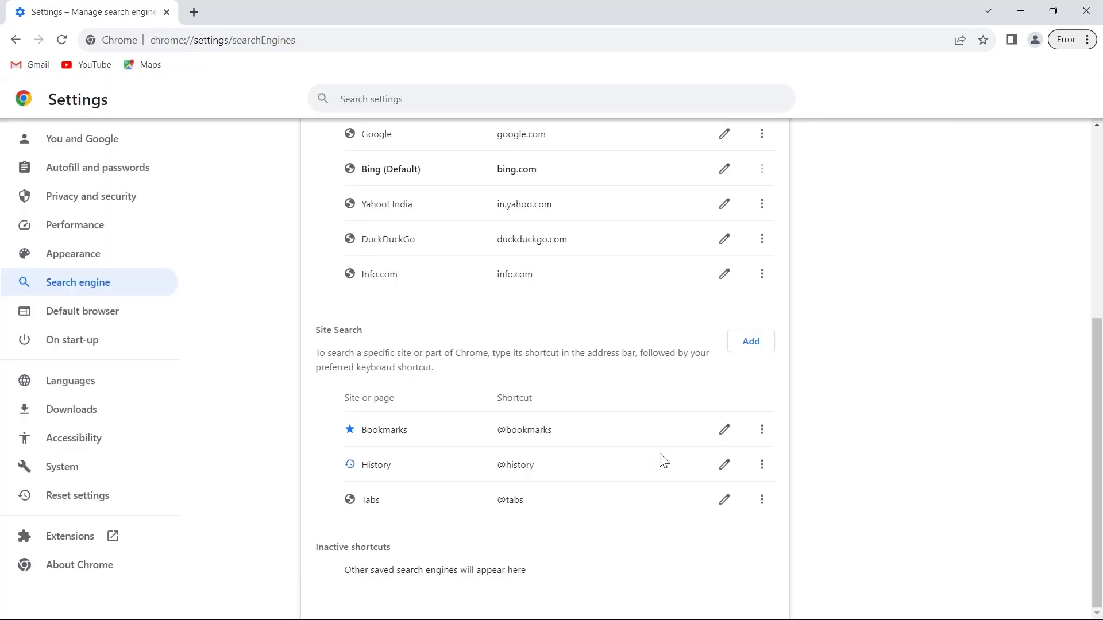
scroll(up, 3)
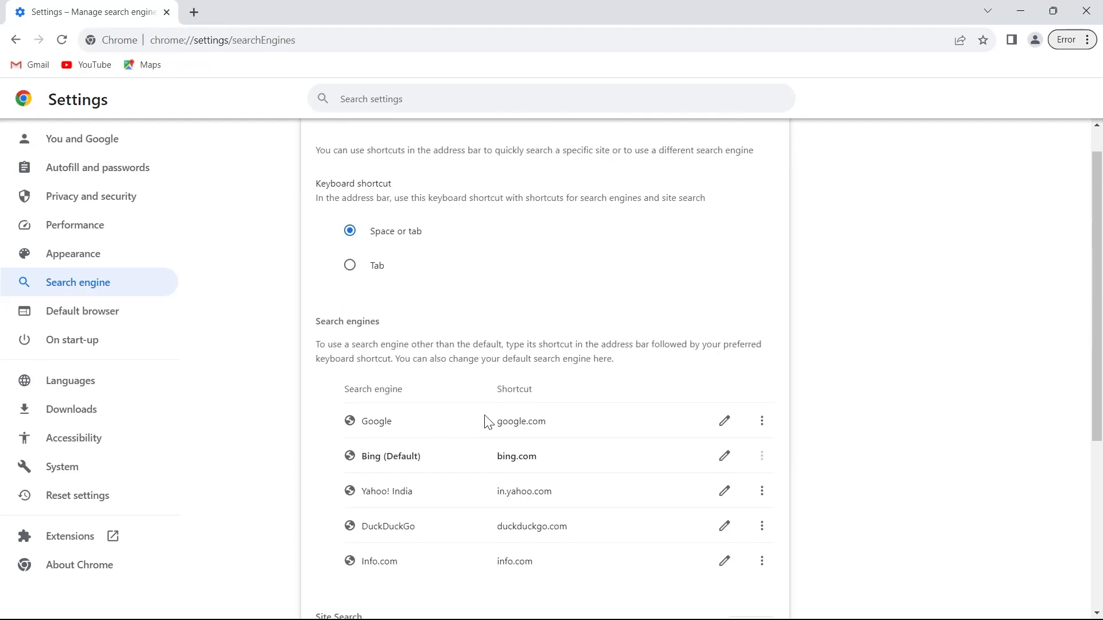
scroll(up, 3)
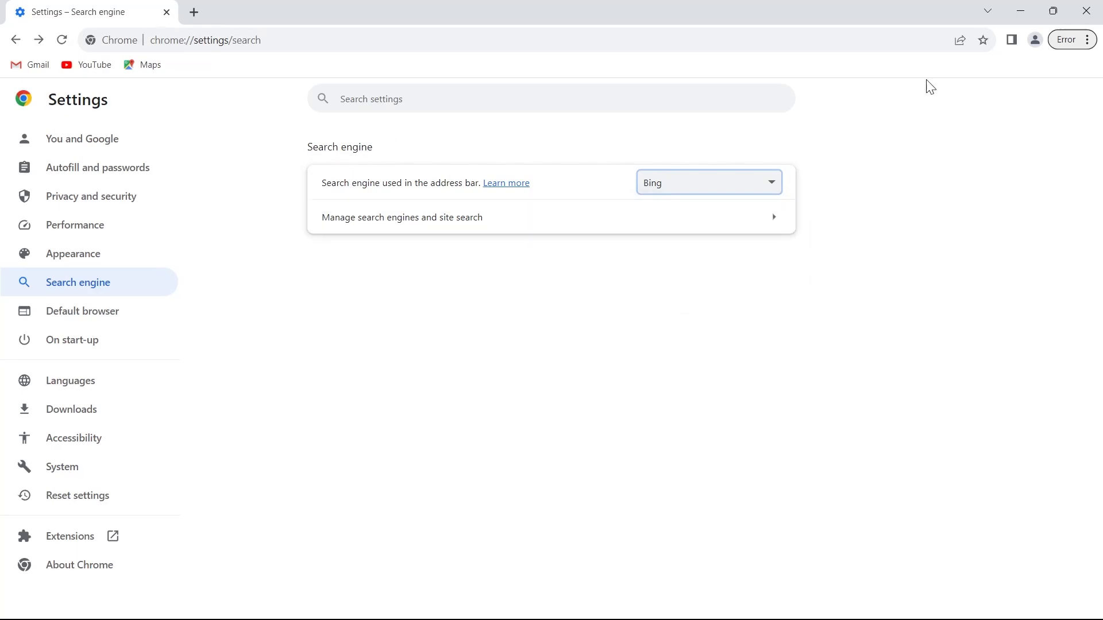
mouse_move(345, 158)
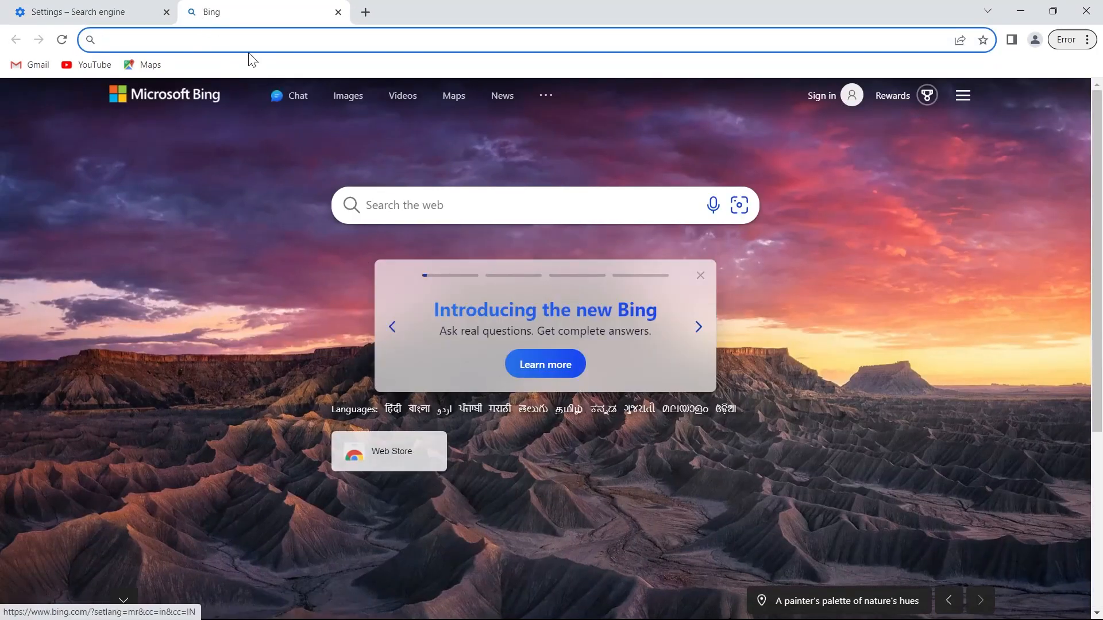
Check the new tab loads Bing, then select Yahoo! India as the address-bar search engine.
click(70, 12)
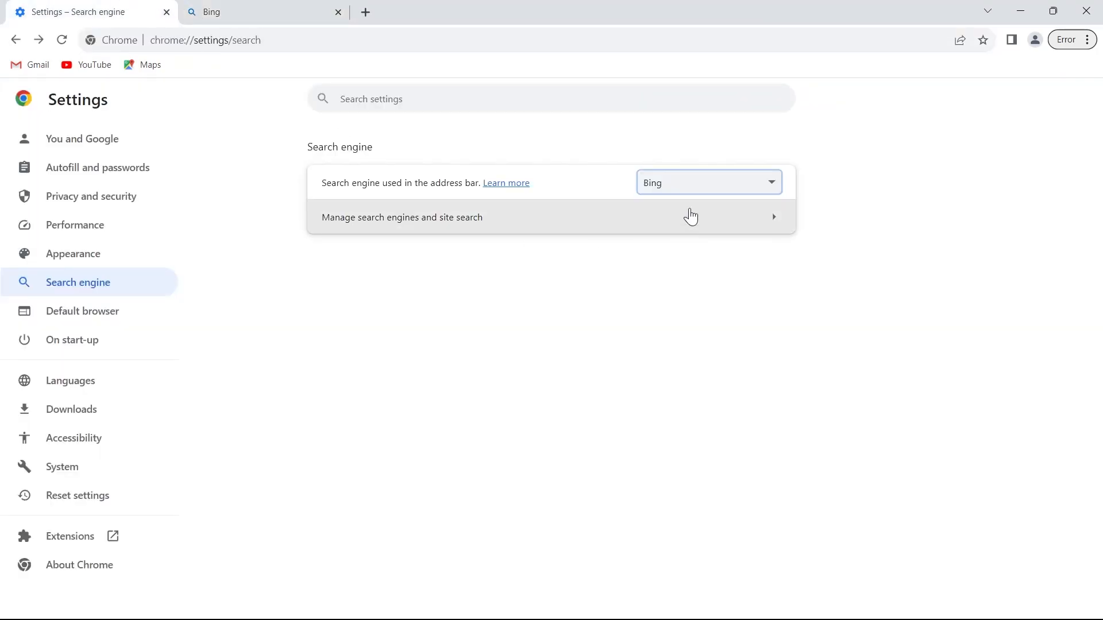
click(706, 182)
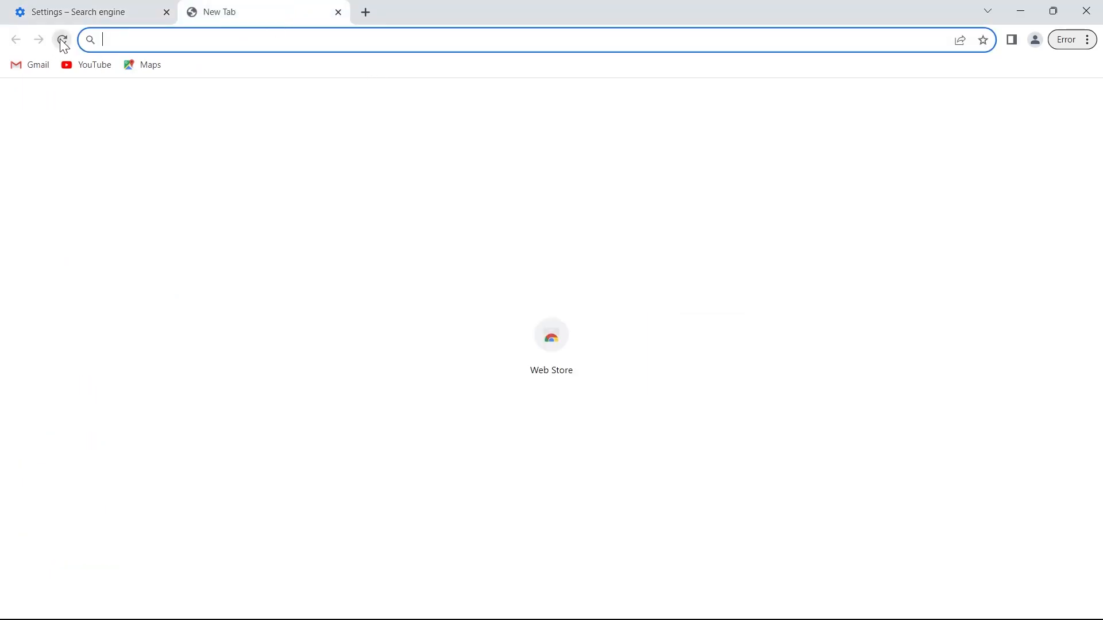
click(77, 12)
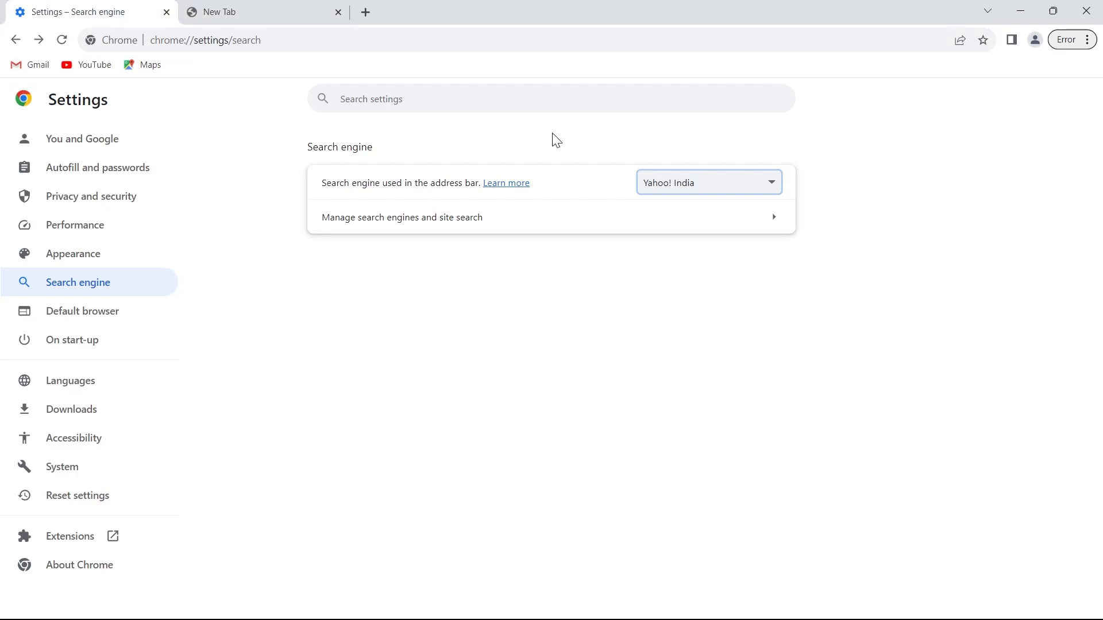
Test DuckDuckGo with a search in a new tab, then restore Google as the default search engine.
click(706, 183)
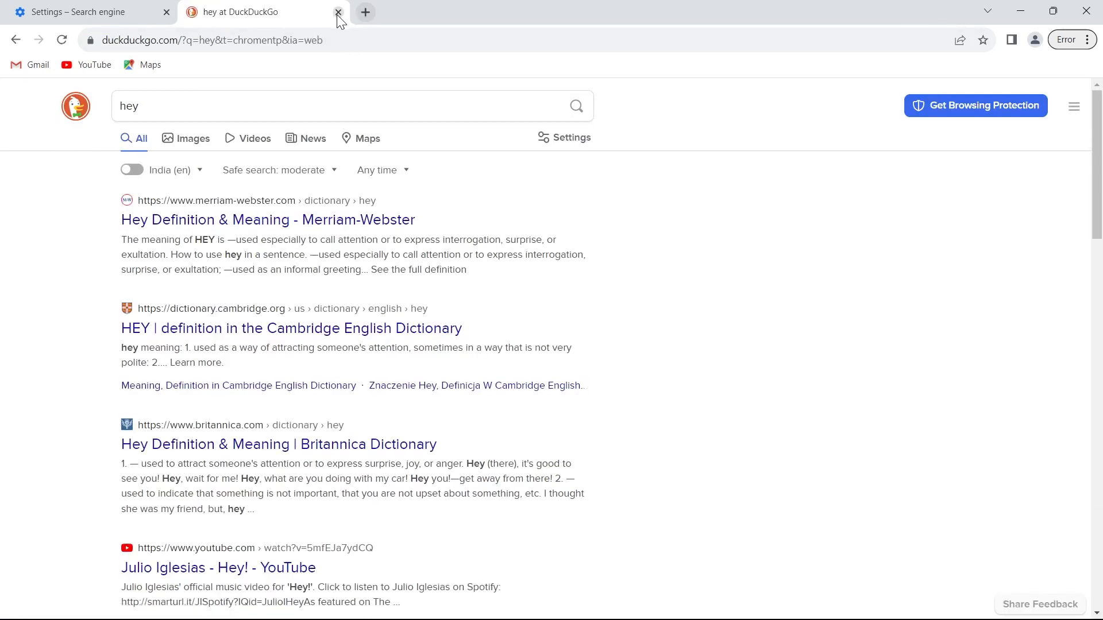
click(338, 11)
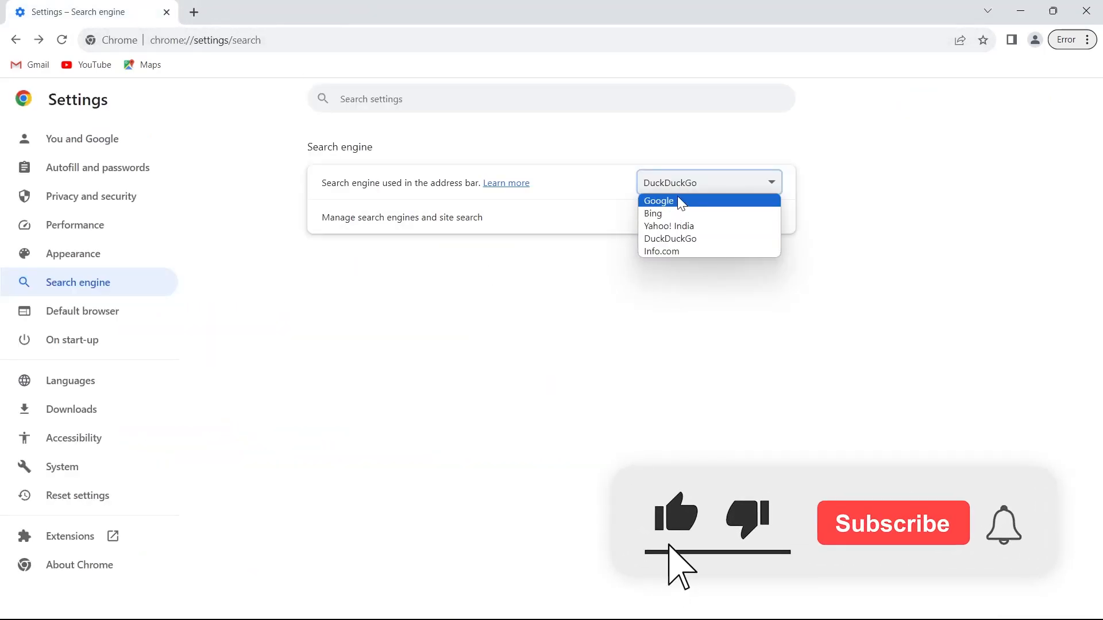
click(657, 200)
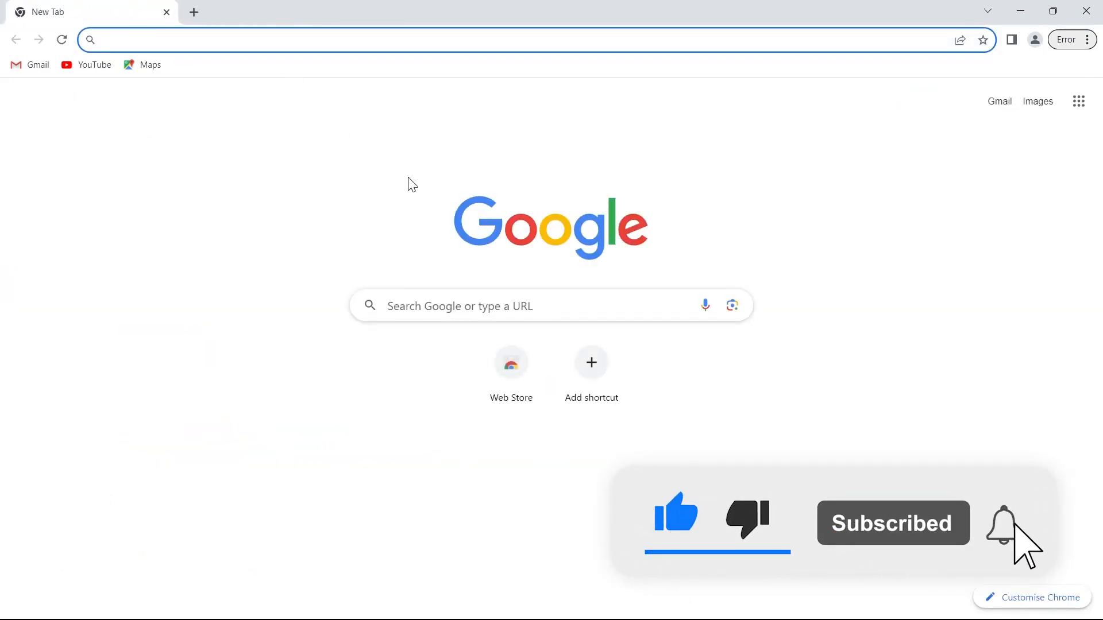